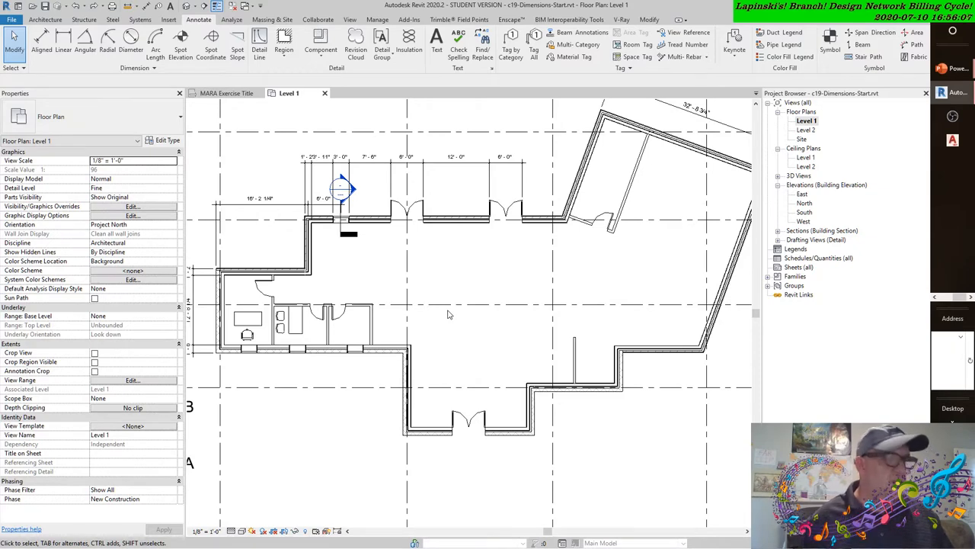
Step: Select the continuous dimension string above the top wall
left_click(445, 157)
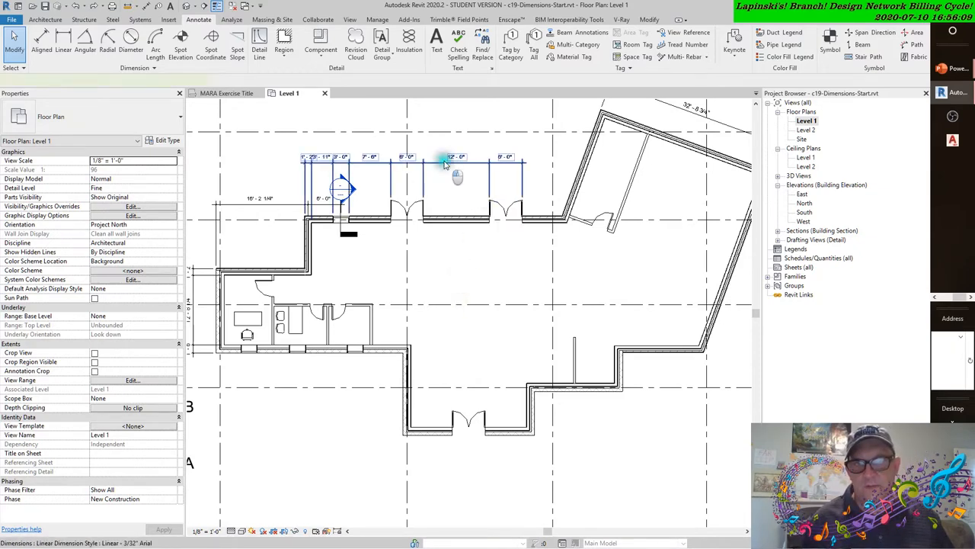
left_click(458, 157)
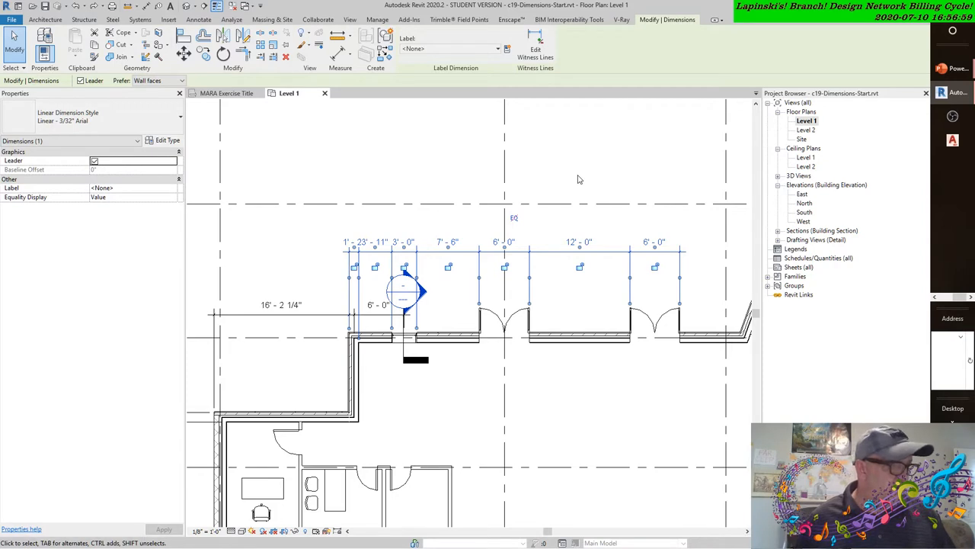
mouse_move(595, 205)
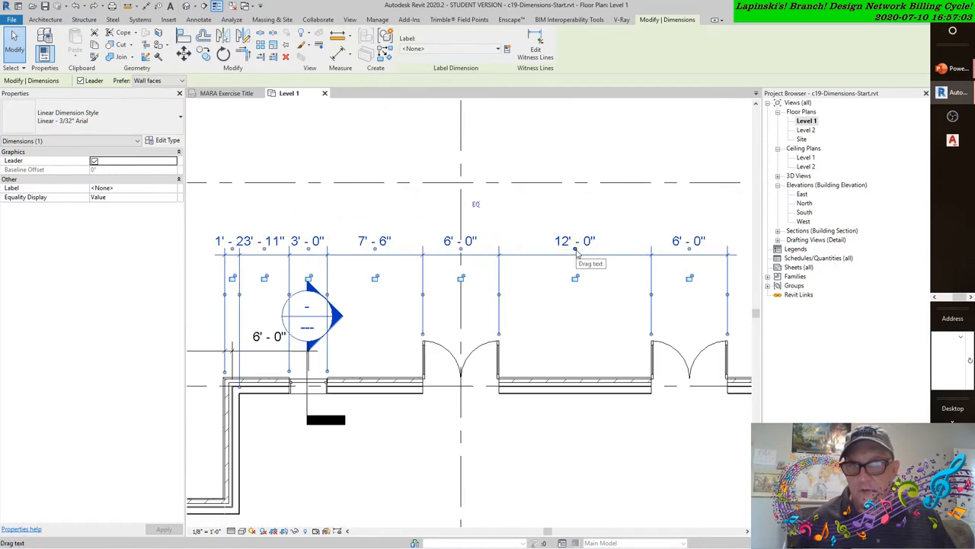
Step: Drag the 12' - 0" value up above the dimension line with a leader
left_click_drag(576, 241, 601, 204)
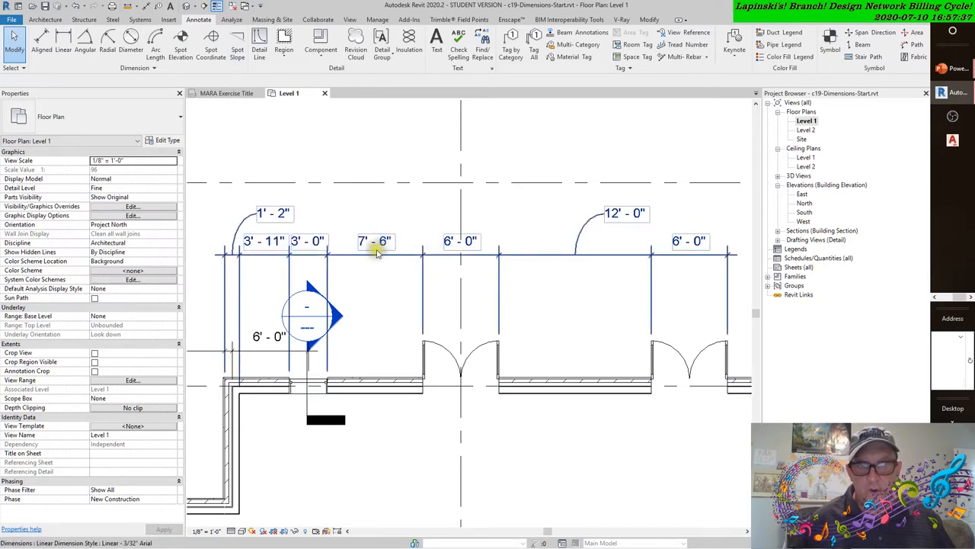
left_click(378, 252)
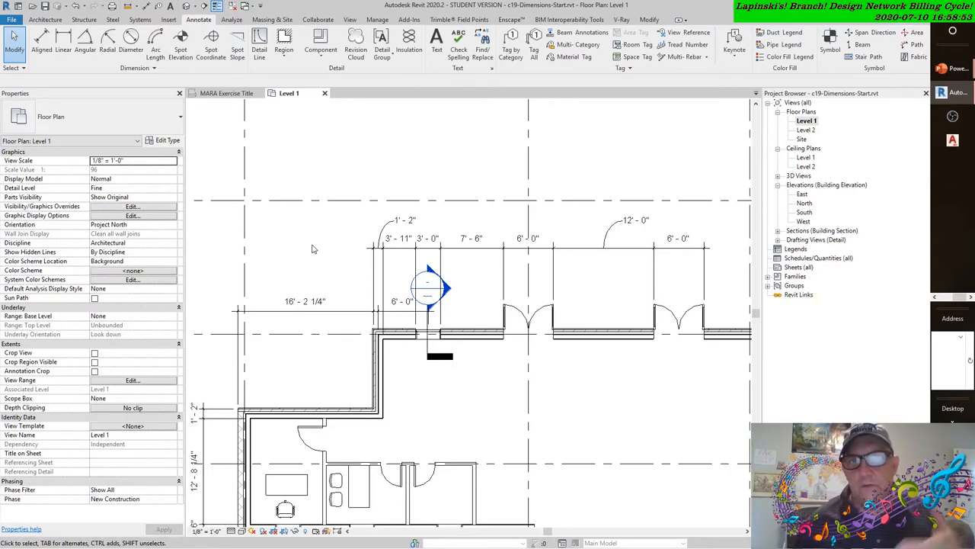
Step: Select the top dimension string again
left_click(419, 221)
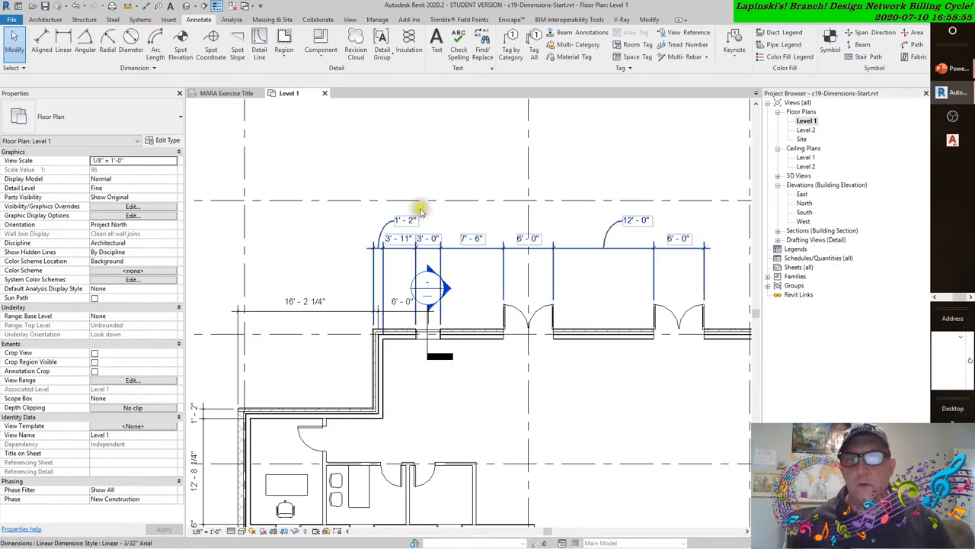
mouse_move(419, 212)
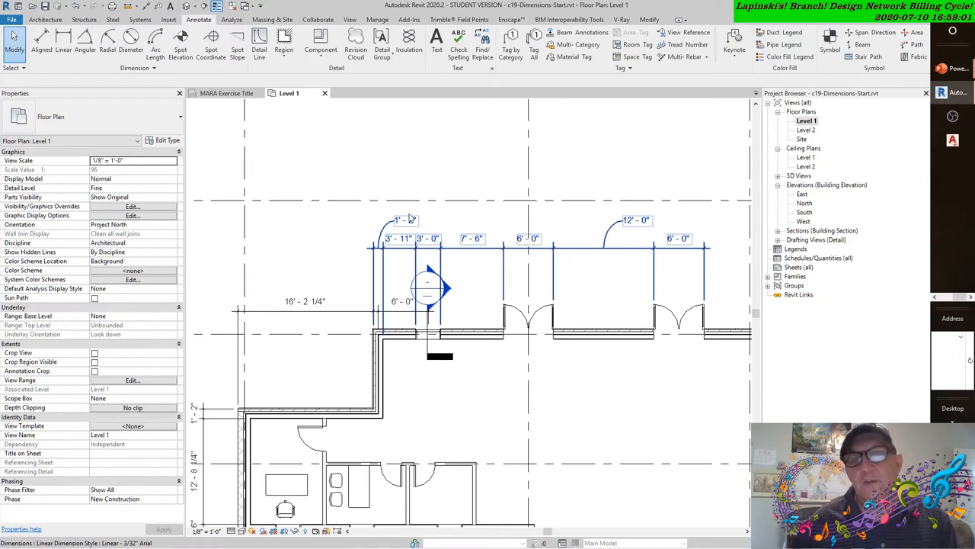
mouse_move(412, 220)
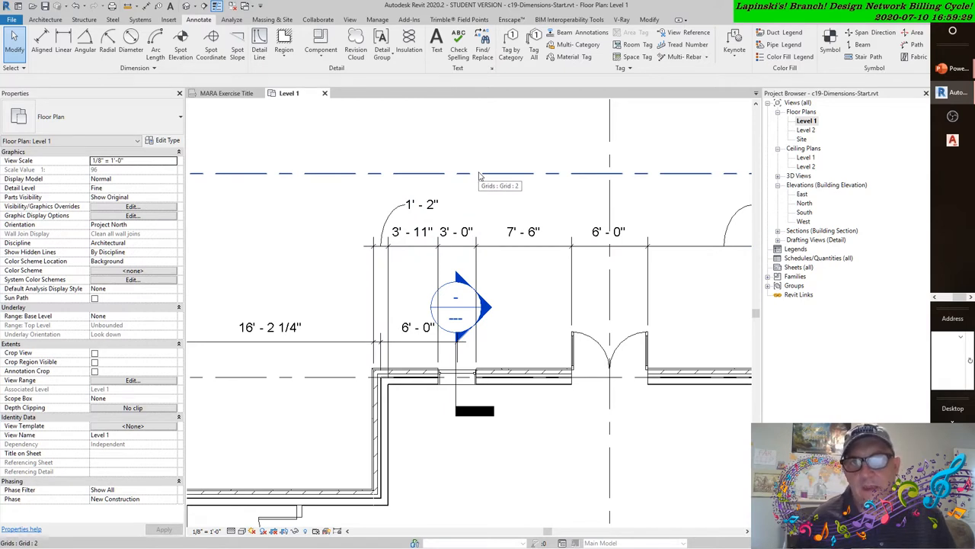
mouse_move(483, 151)
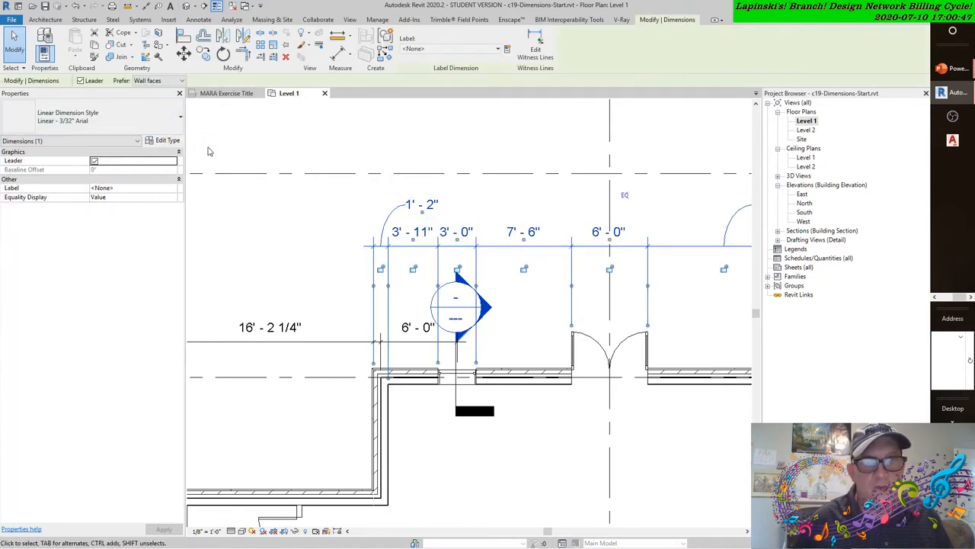
Step: In the dimension type properties, set Witness Line Gap to Element to 1/8" and confirm
left_click(168, 141)
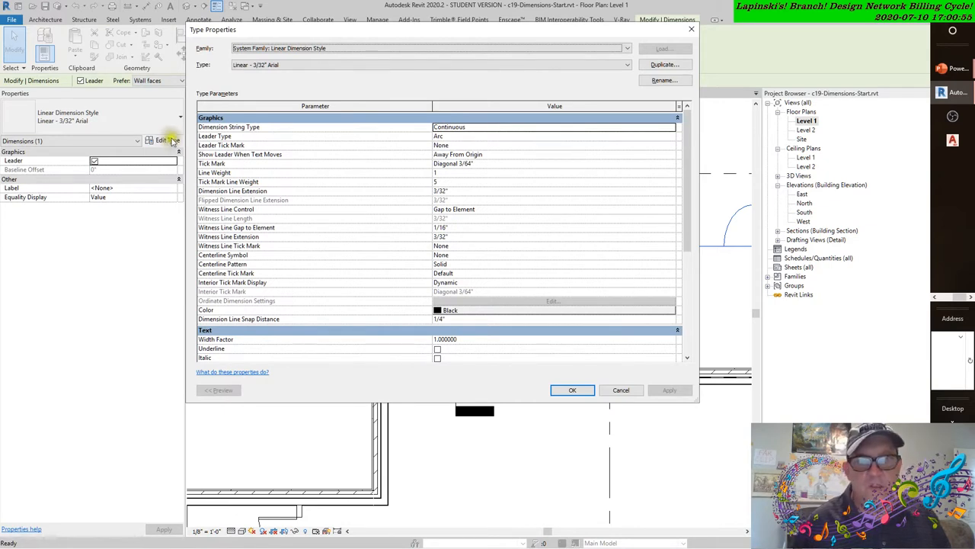
mouse_move(387, 227)
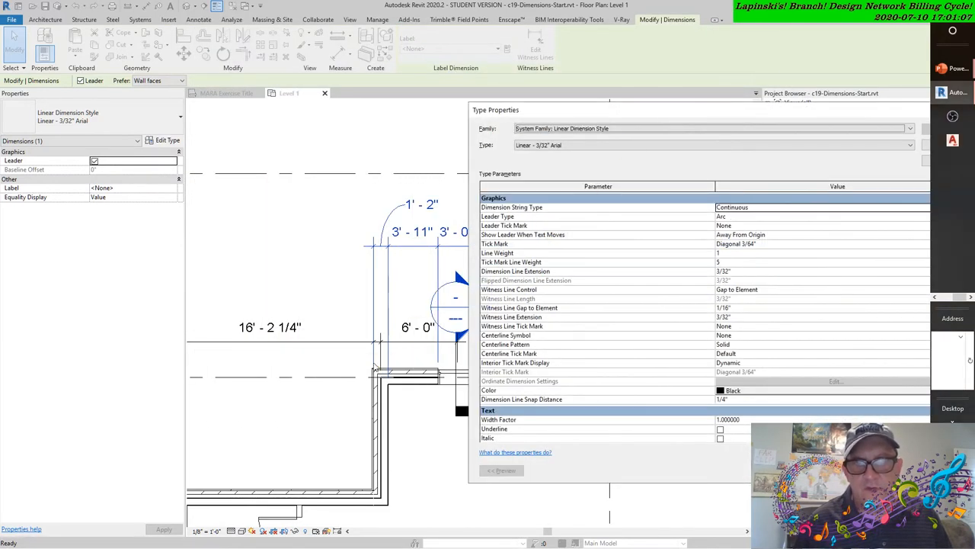
mouse_move(647, 162)
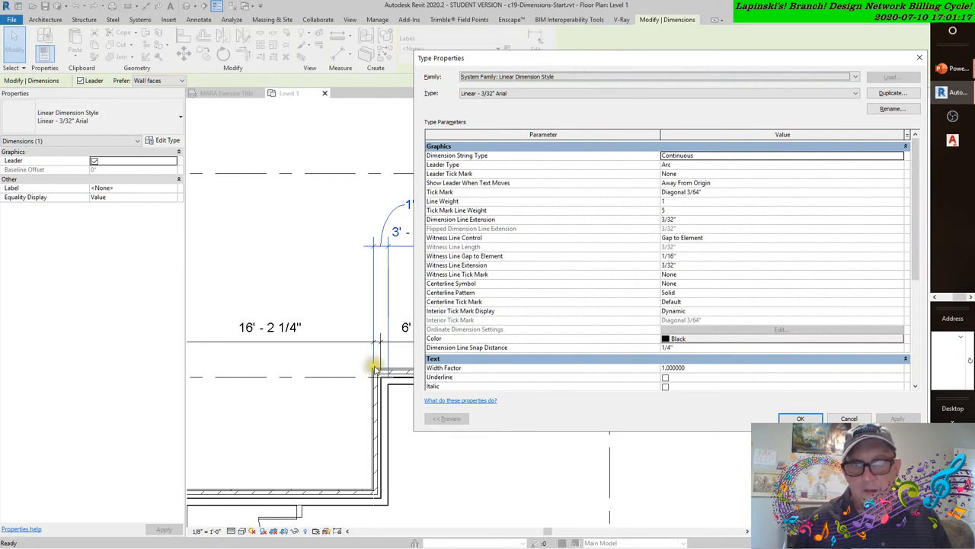
mouse_move(373, 365)
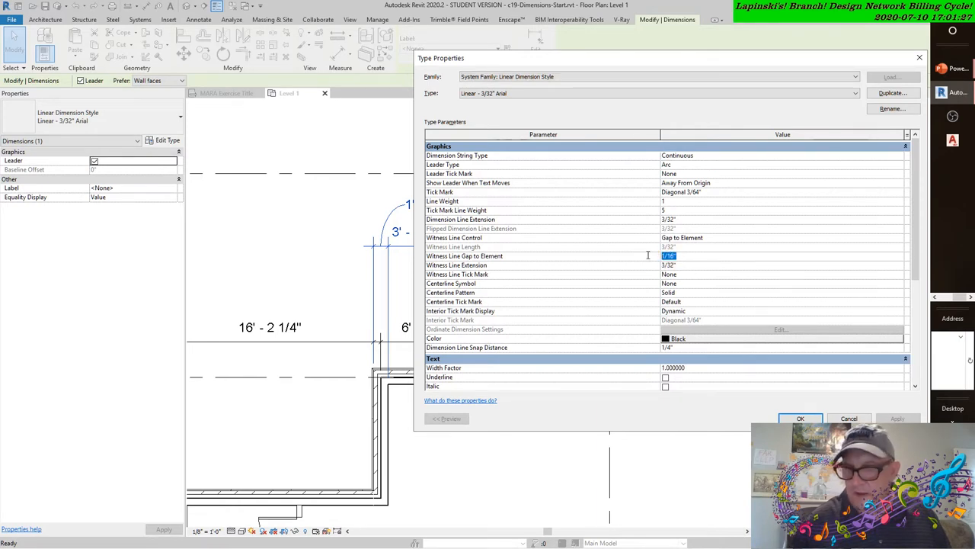
type("1/8\"")
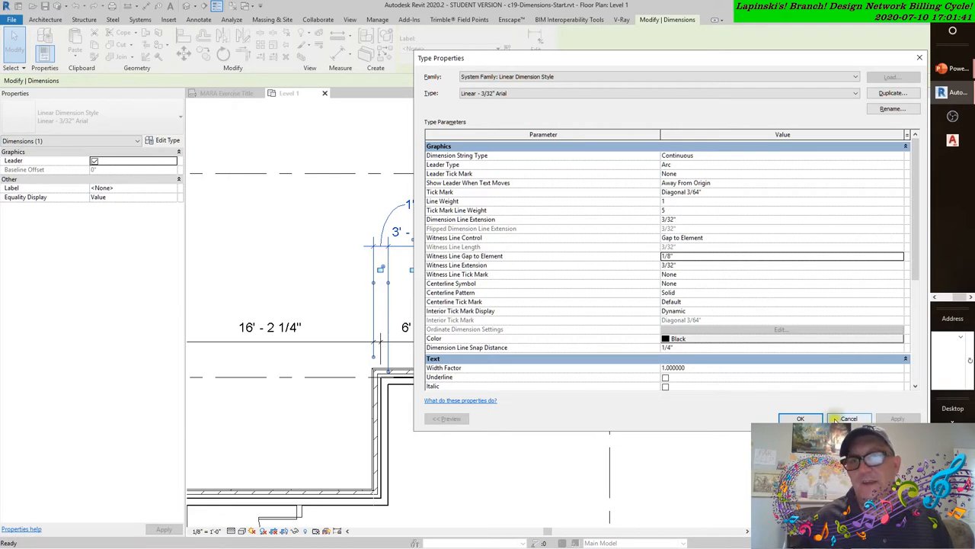
left_click(847, 417)
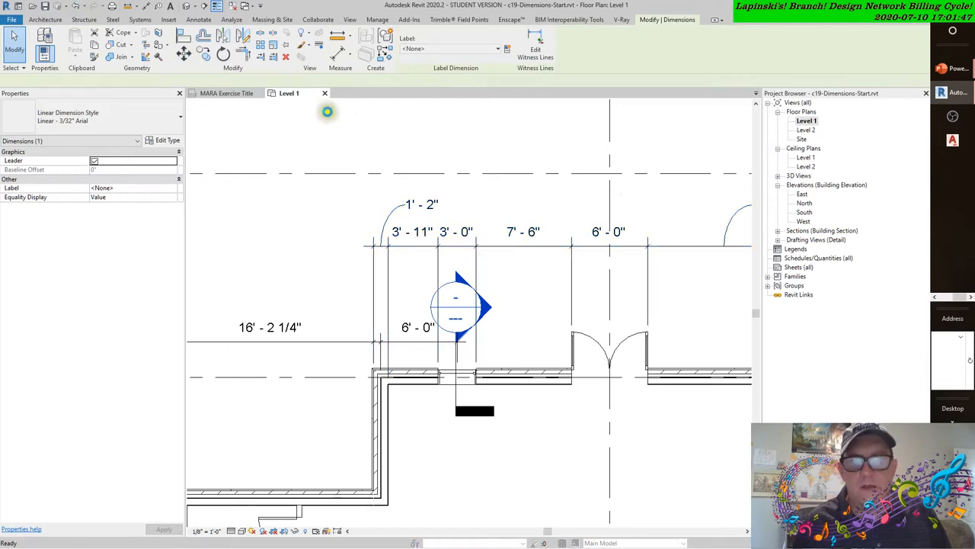
left_click(198, 18)
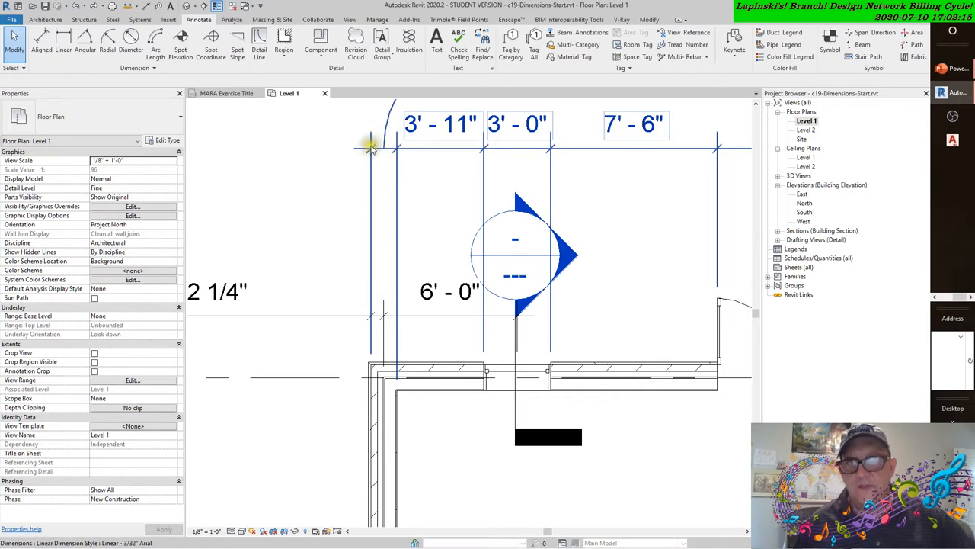
mouse_move(372, 147)
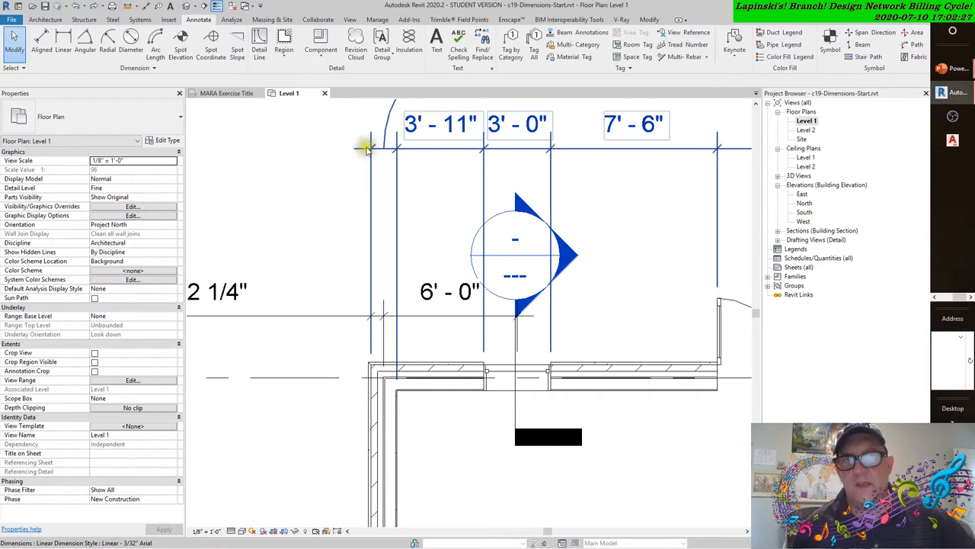
mouse_move(371, 140)
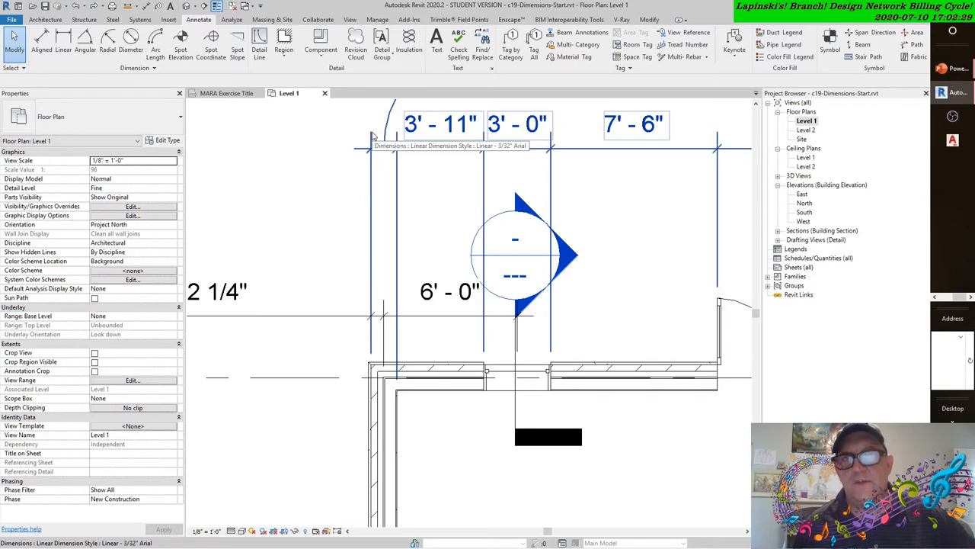
left_click(373, 354)
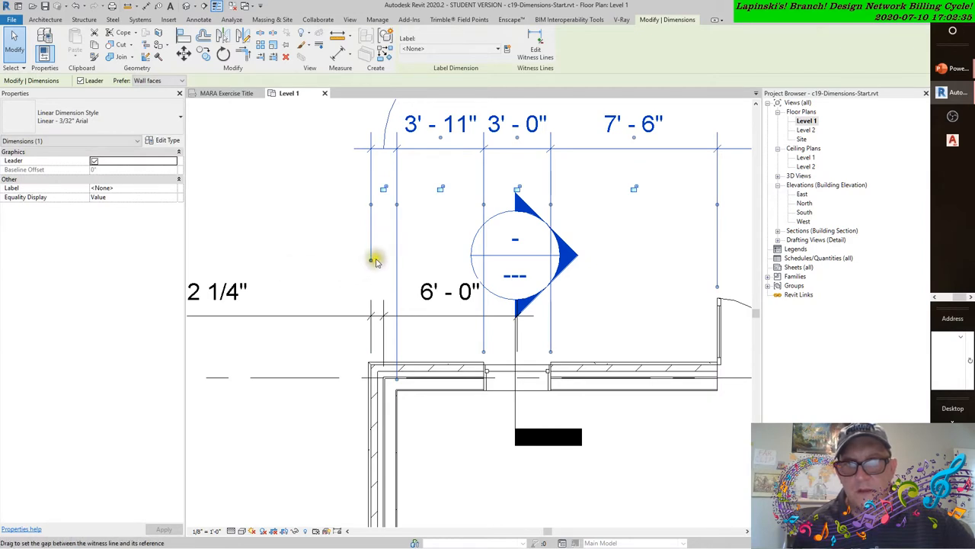
left_click_drag(372, 259, 372, 318)
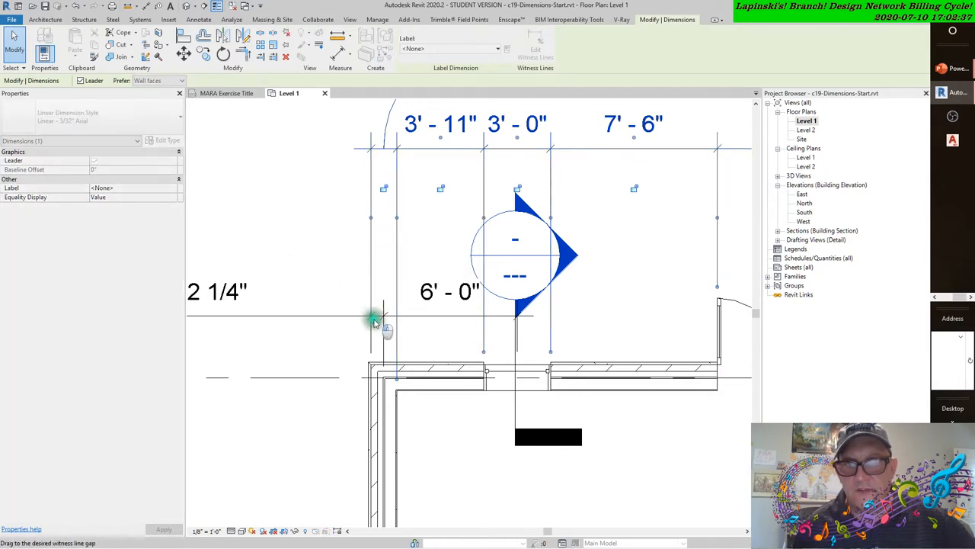
left_click(374, 315)
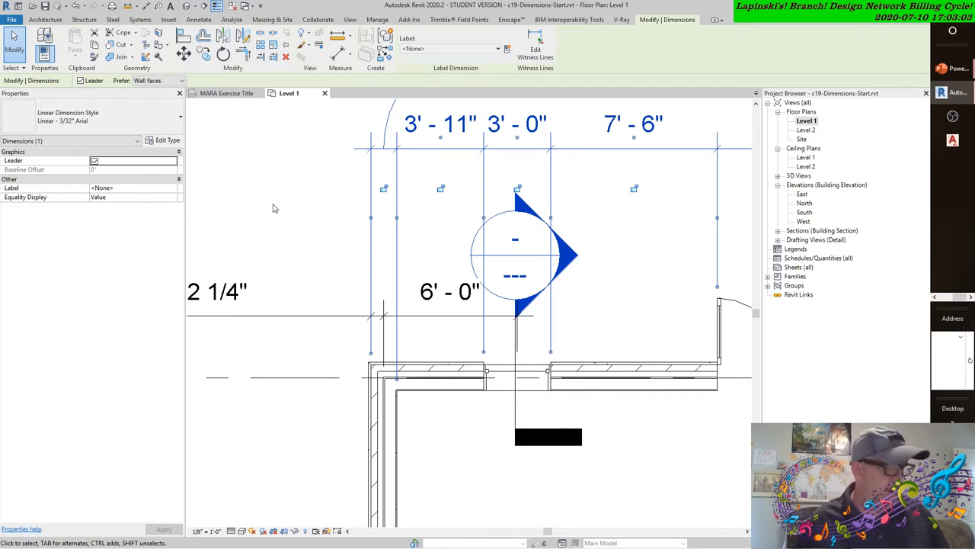
mouse_move(277, 204)
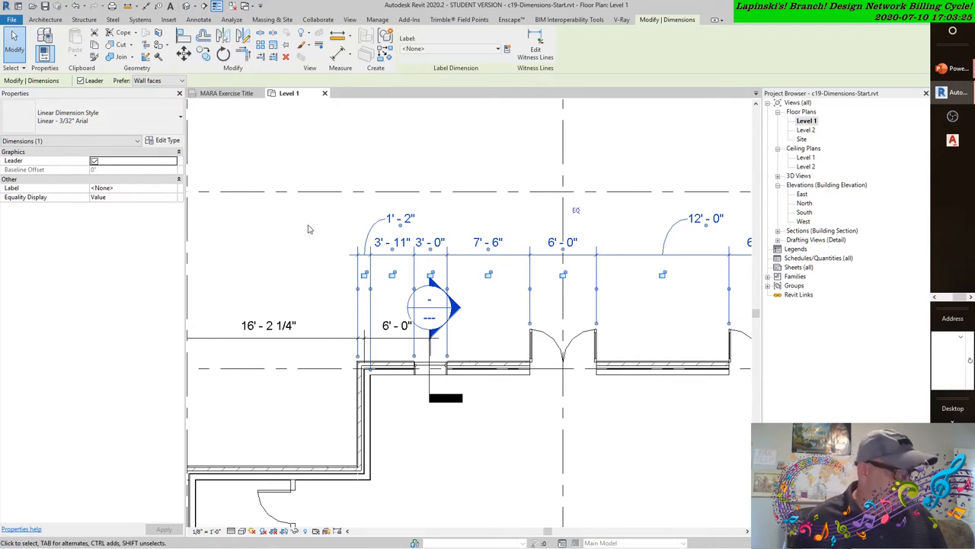
mouse_move(310, 229)
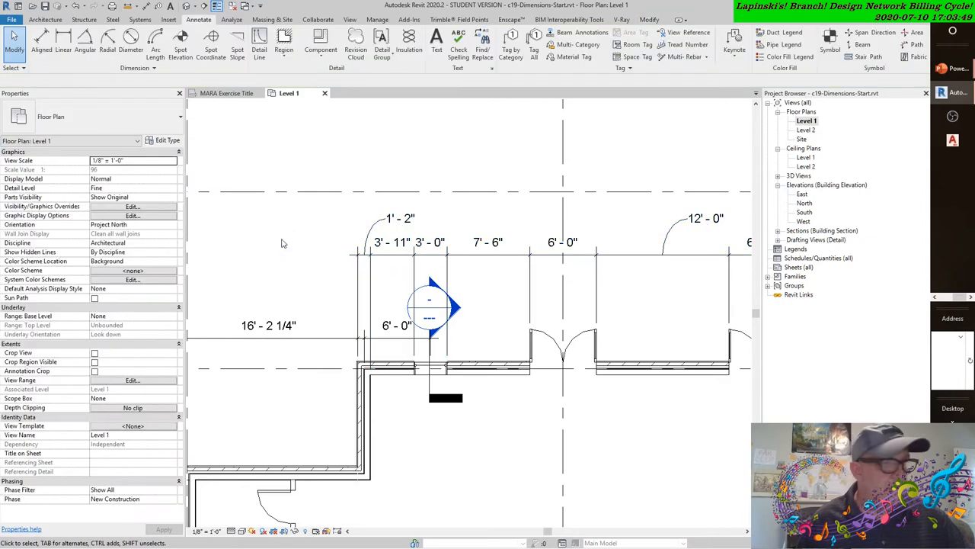
mouse_move(302, 295)
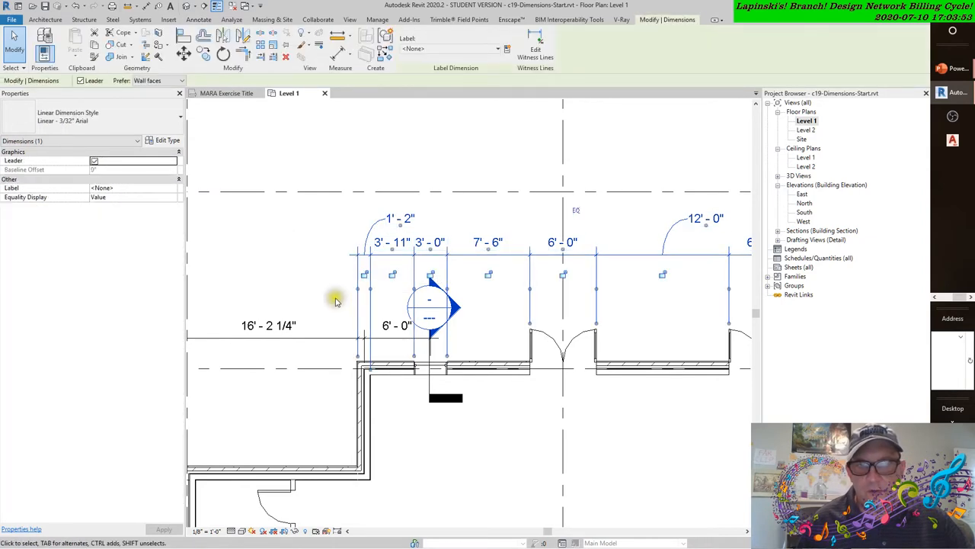
mouse_move(530, 293)
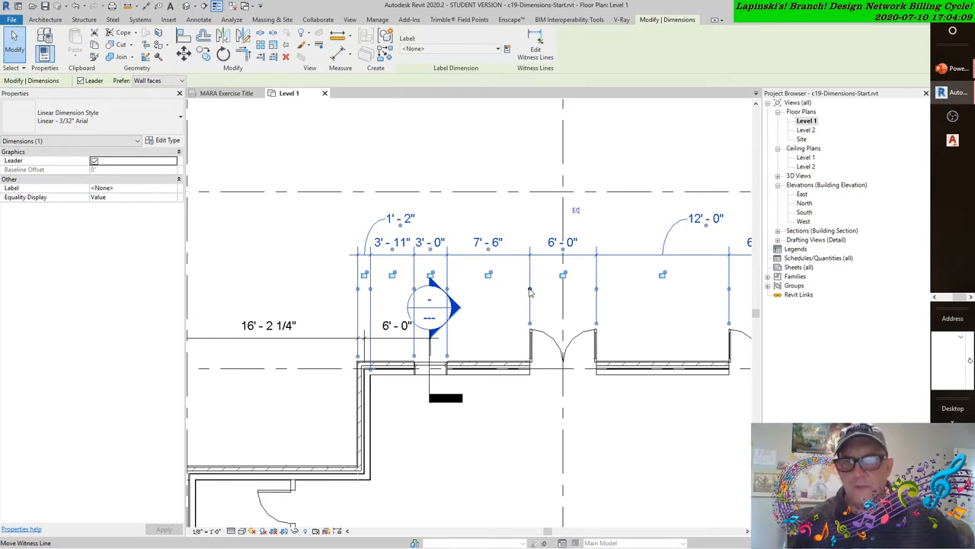
mouse_move(531, 326)
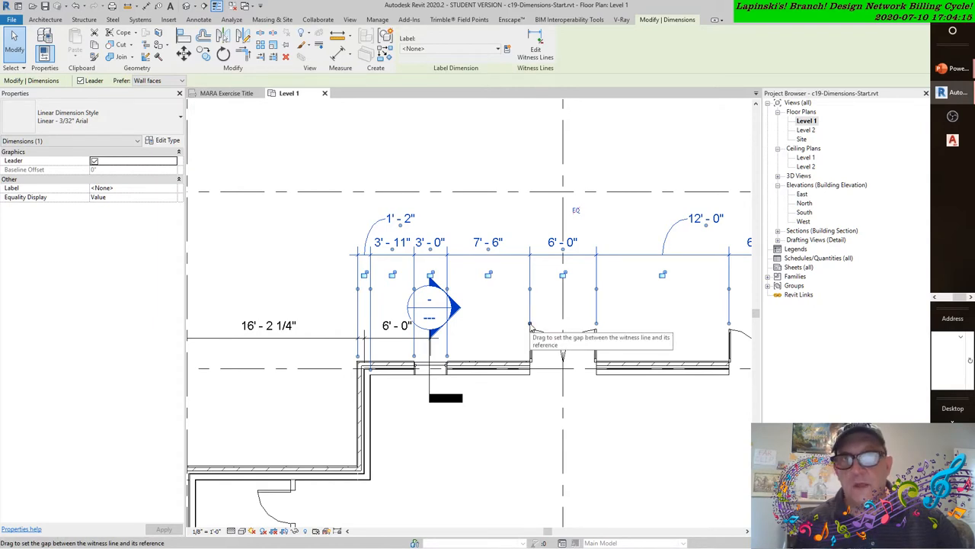
mouse_move(531, 293)
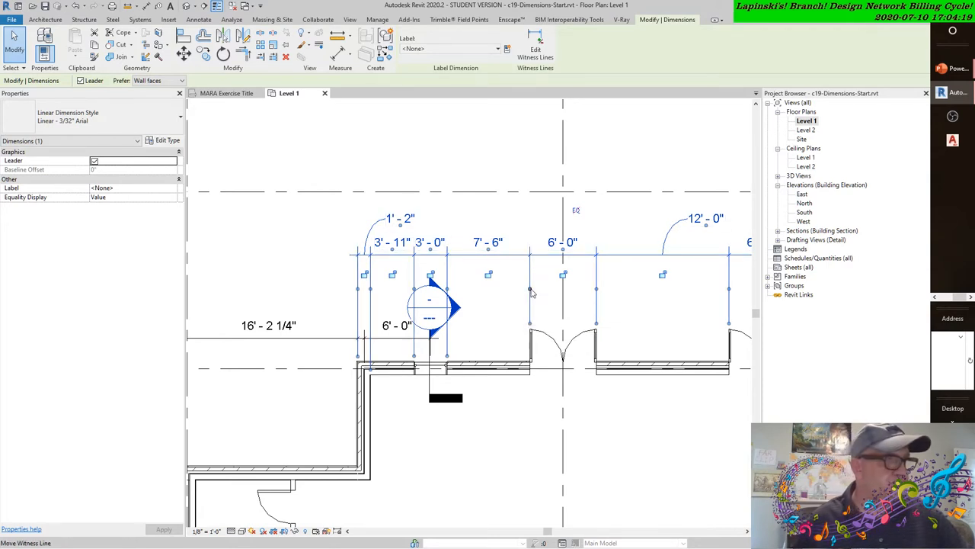
mouse_move(530, 292)
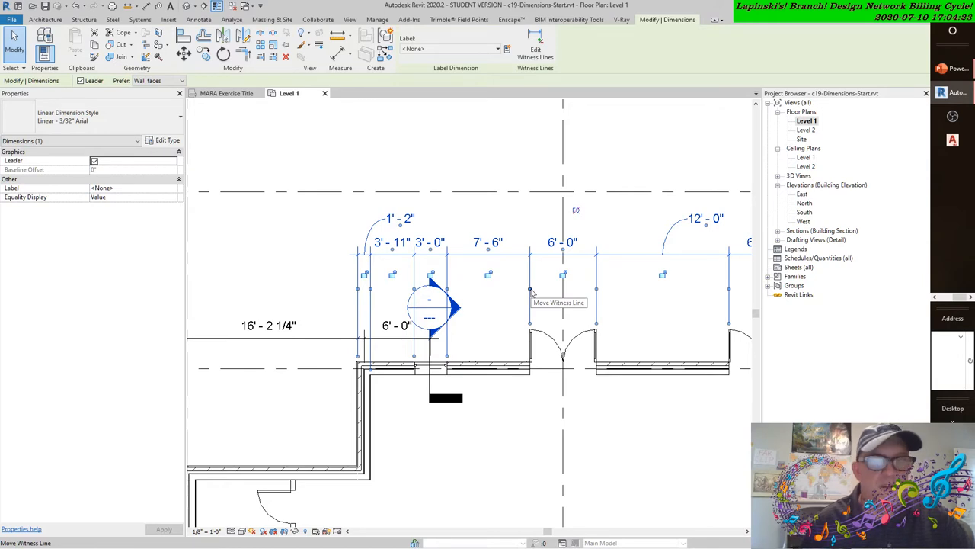
mouse_move(530, 291)
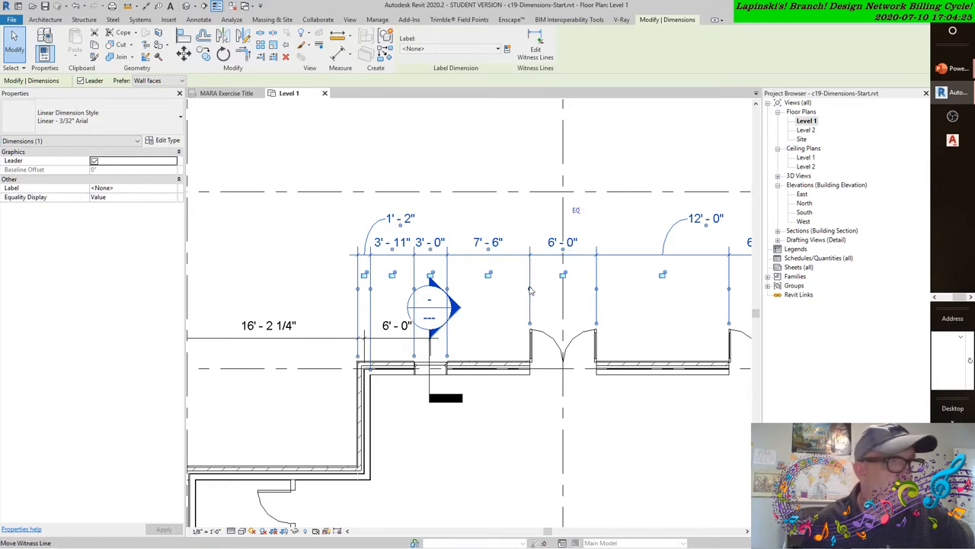
mouse_move(530, 292)
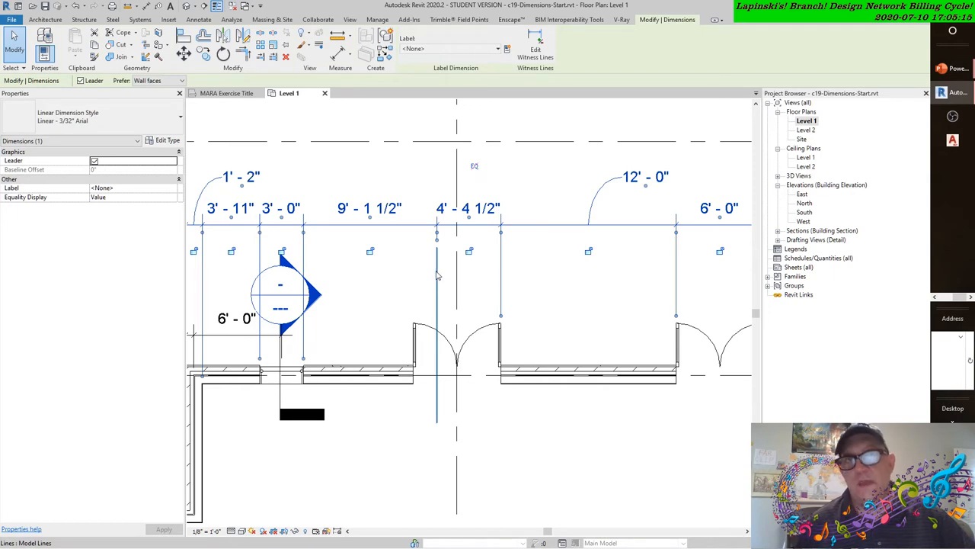
mouse_move(436, 274)
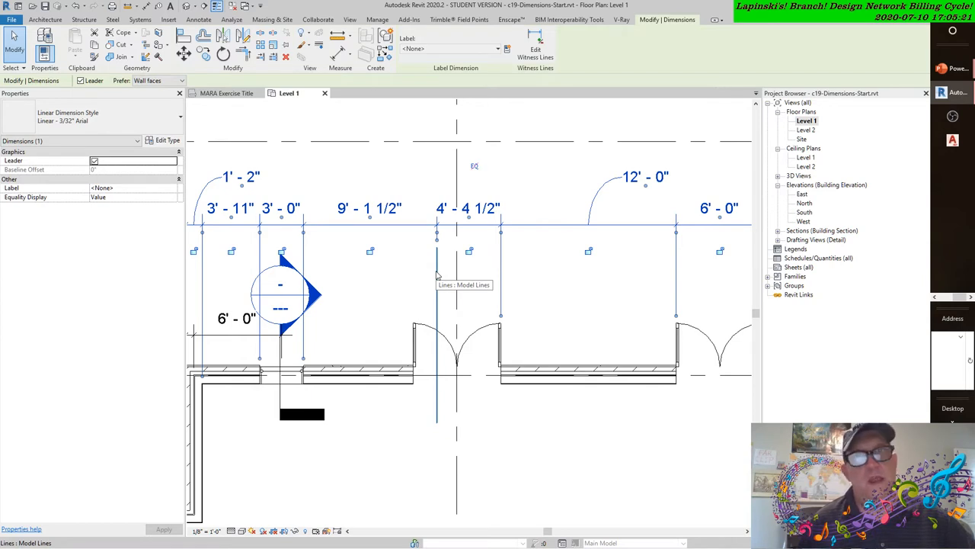
mouse_move(436, 276)
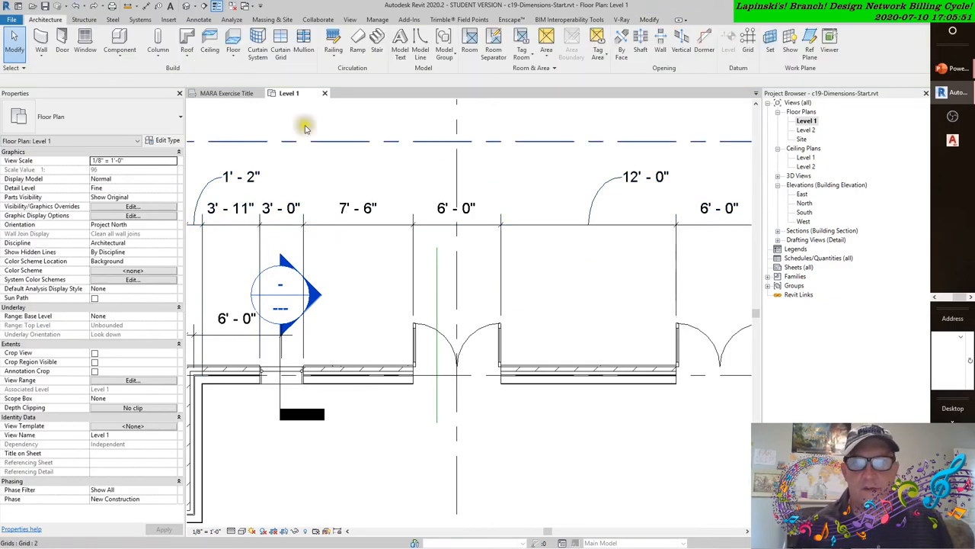
mouse_move(521, 149)
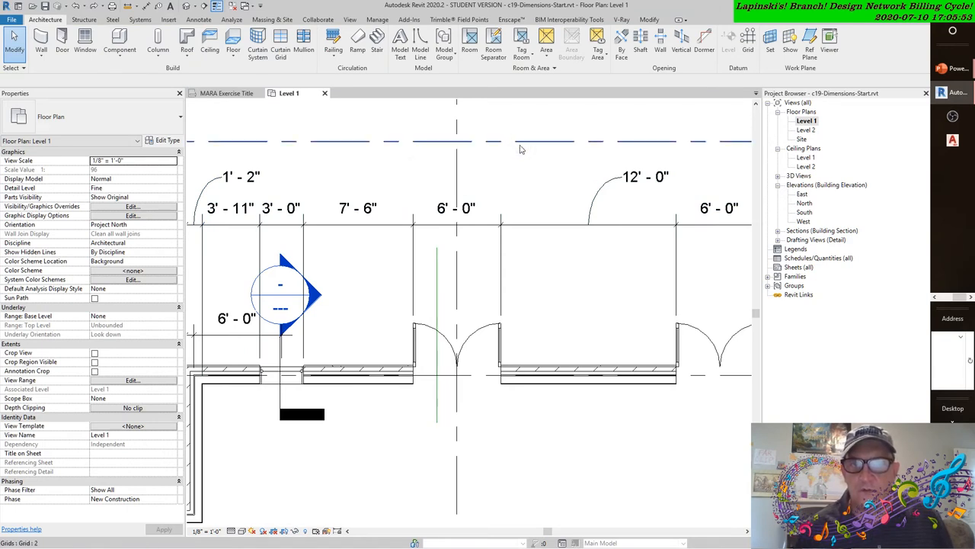
mouse_move(541, 145)
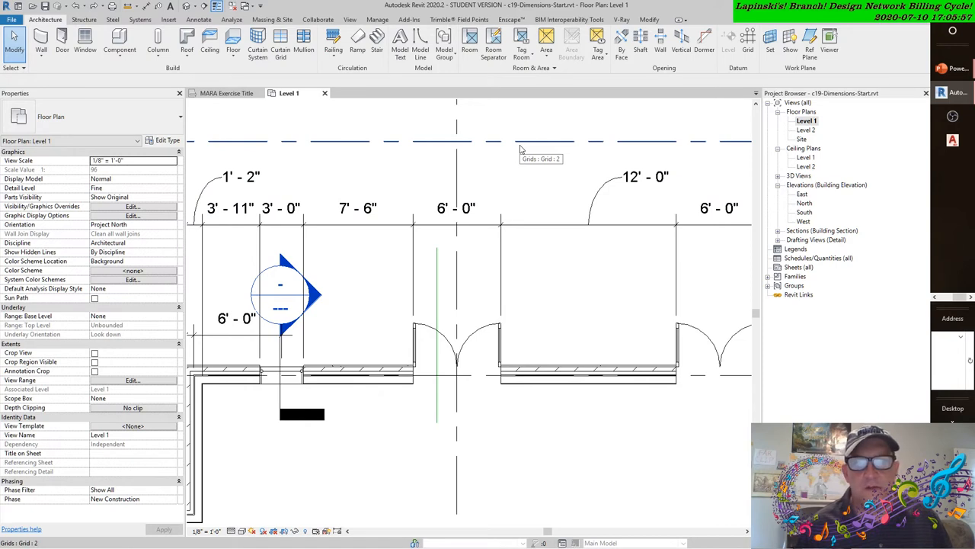
mouse_move(457, 175)
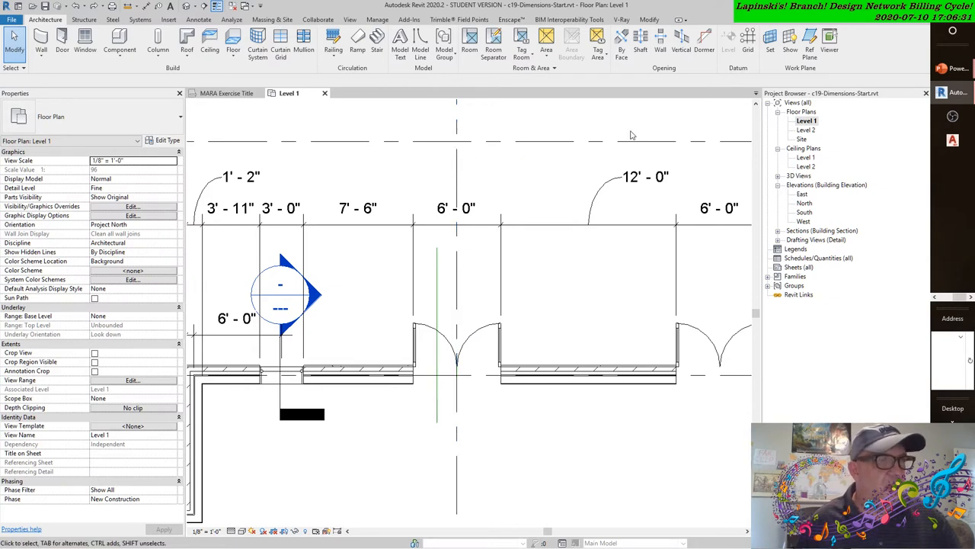
left_click(601, 224)
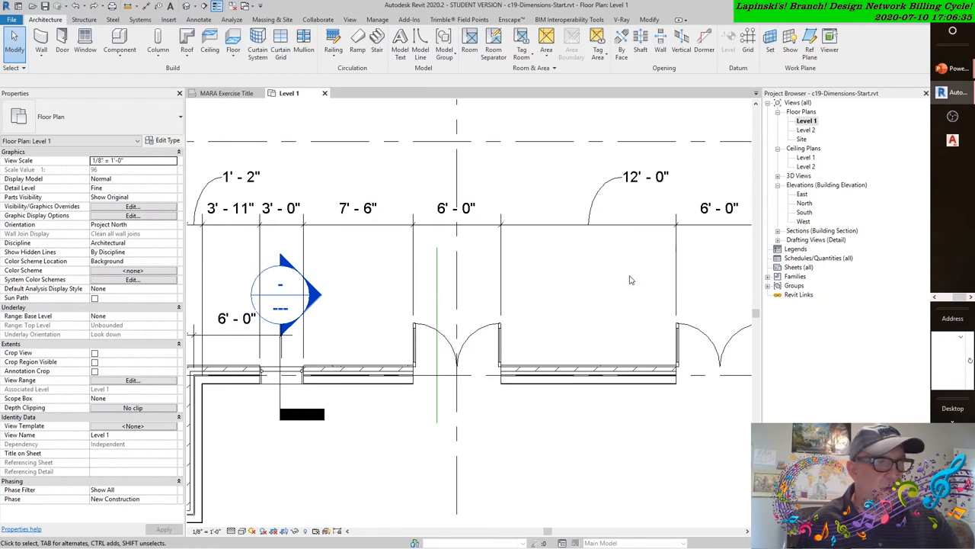
mouse_move(688, 272)
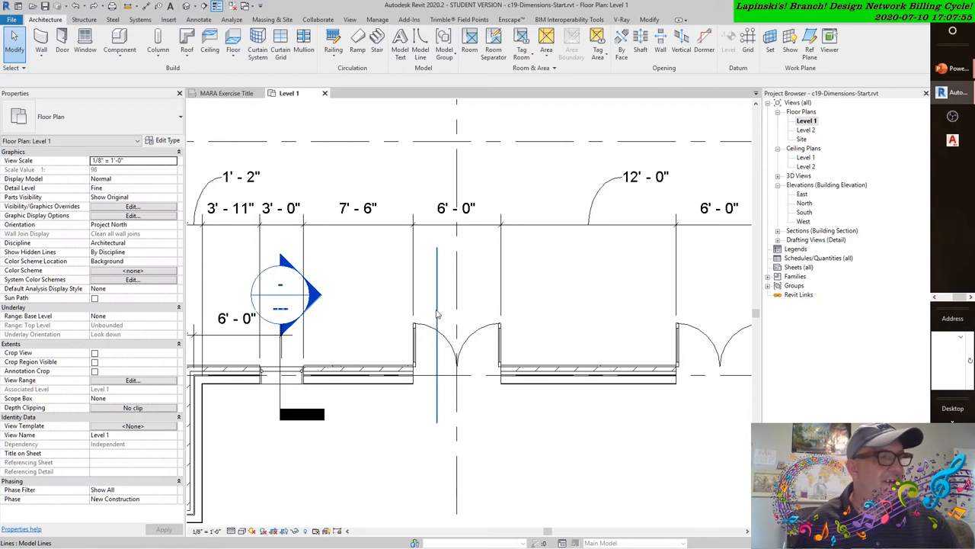
mouse_move(438, 314)
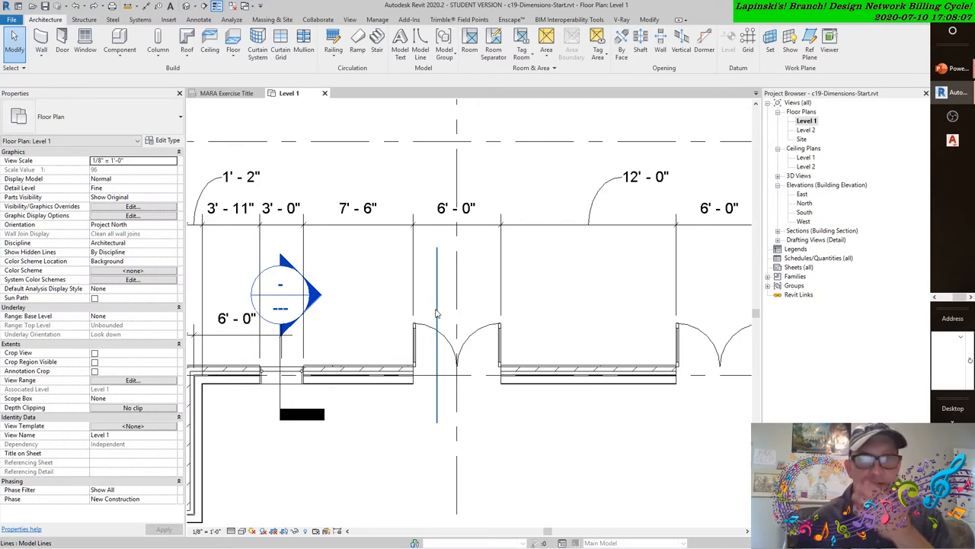
left_click(419, 373)
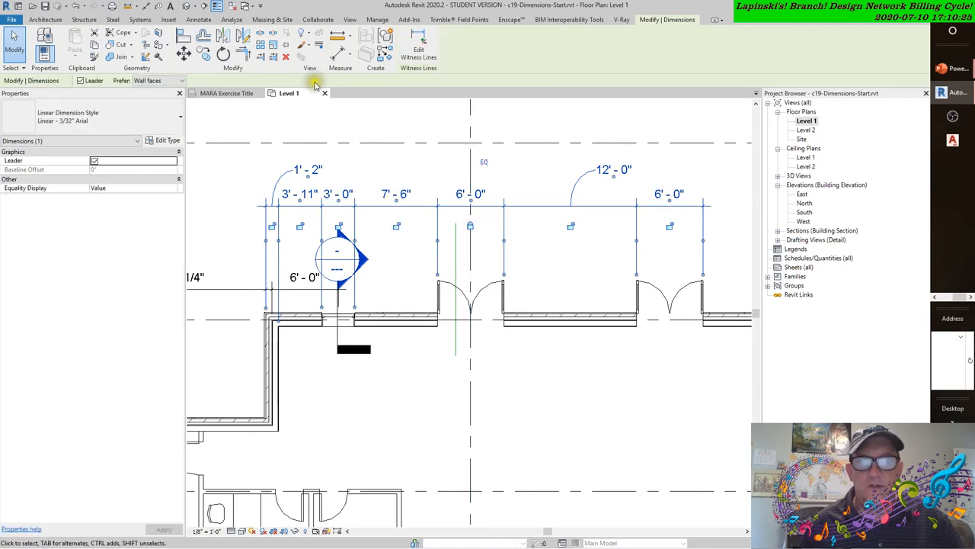
left_click(45, 19)
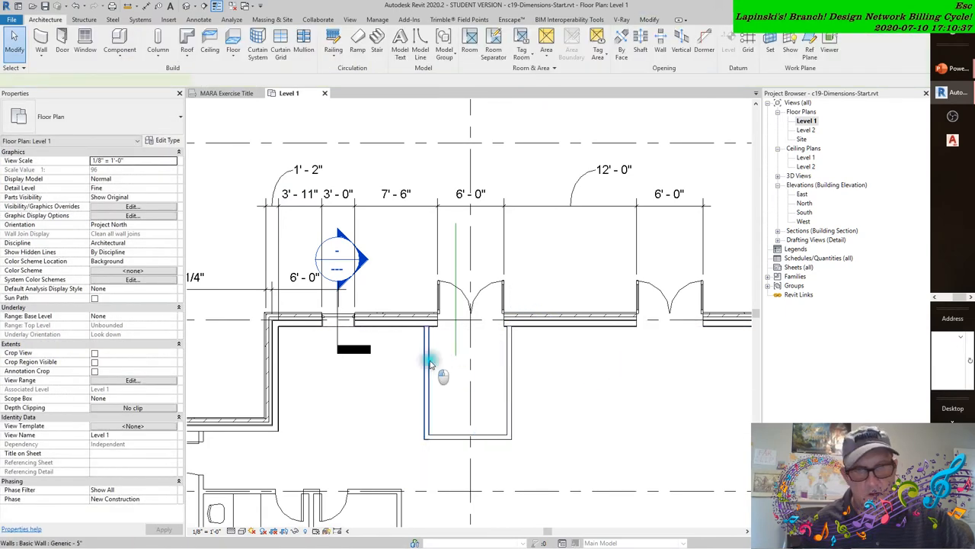
left_click(427, 373)
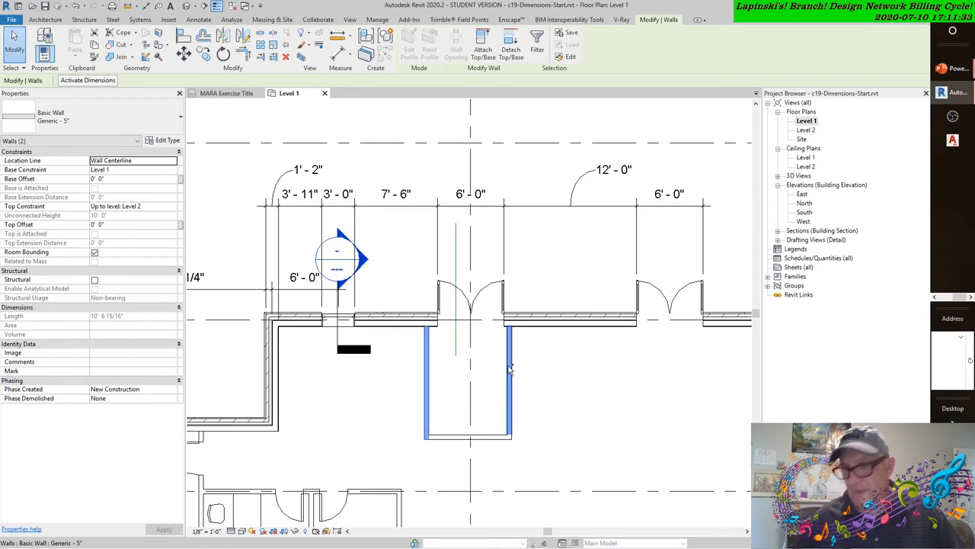
mouse_move(506, 365)
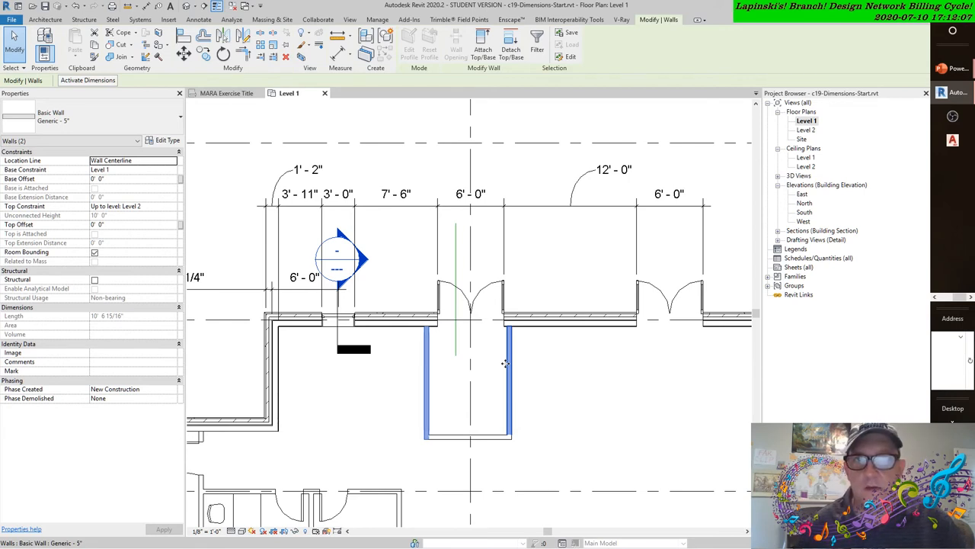
mouse_move(515, 366)
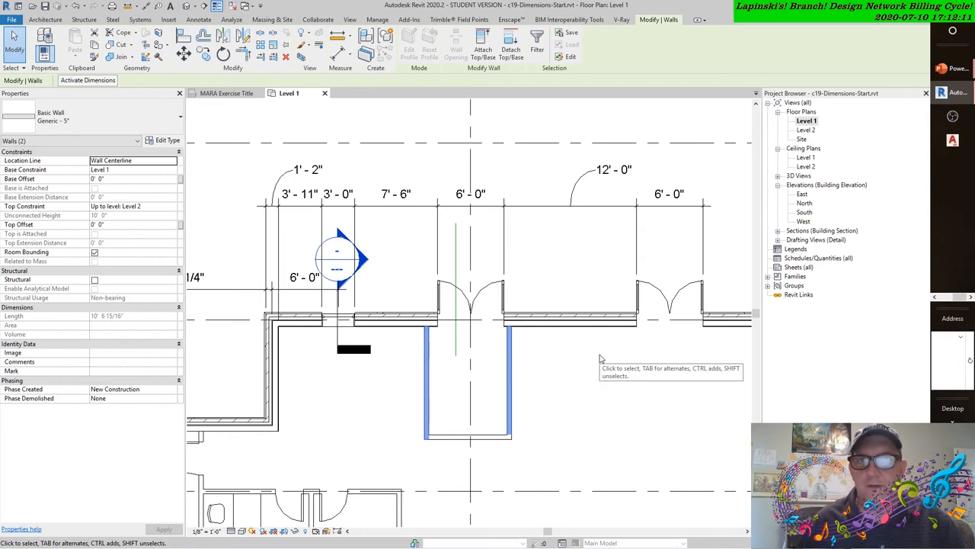
mouse_move(603, 384)
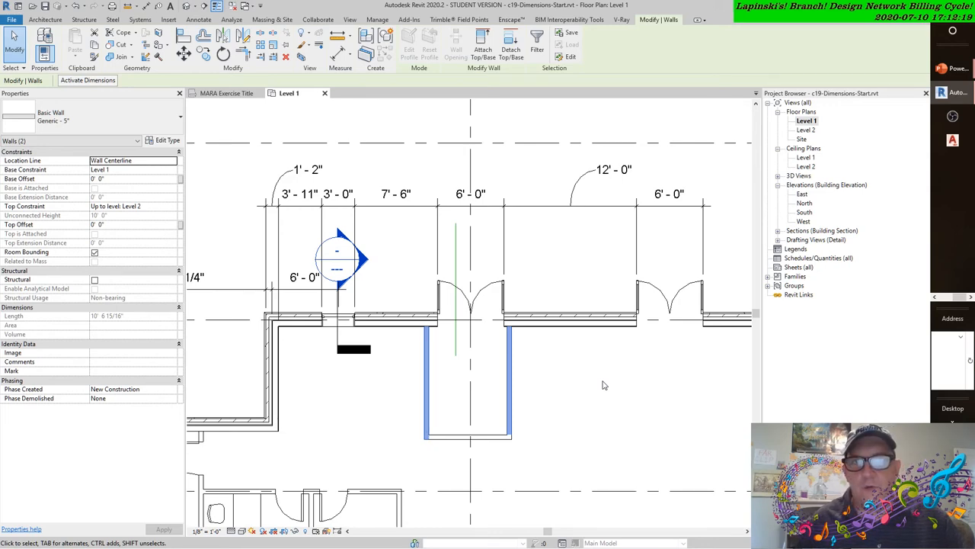
left_click_drag(603, 384, 536, 357)
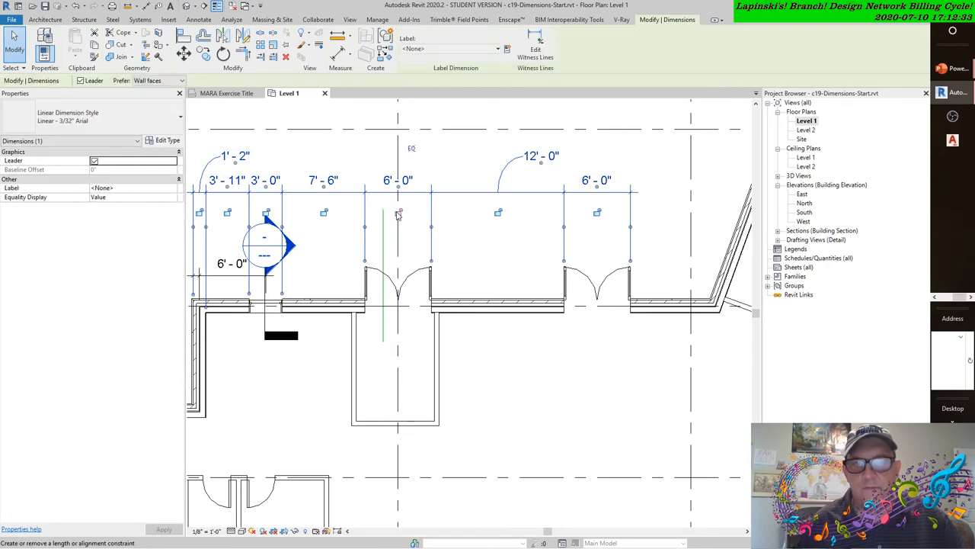
mouse_move(399, 213)
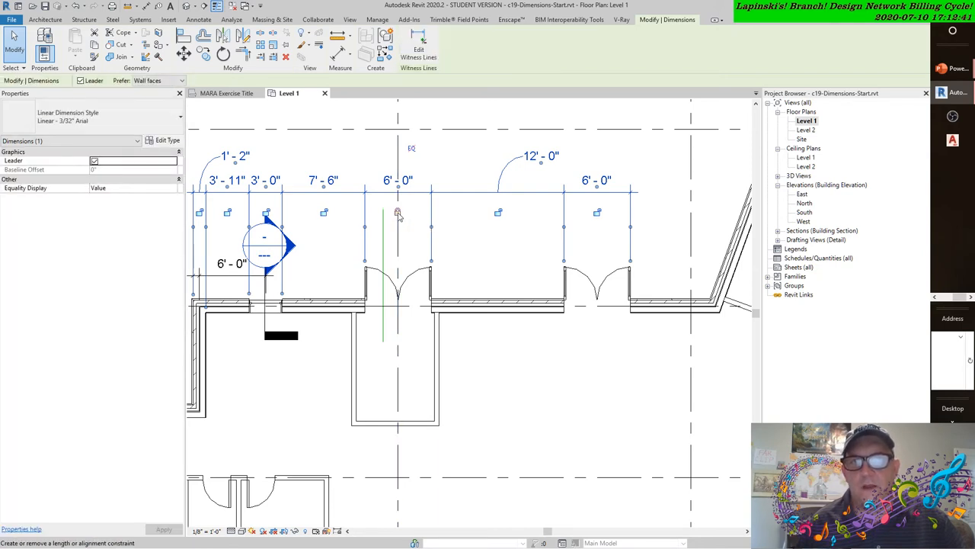
left_click(397, 212)
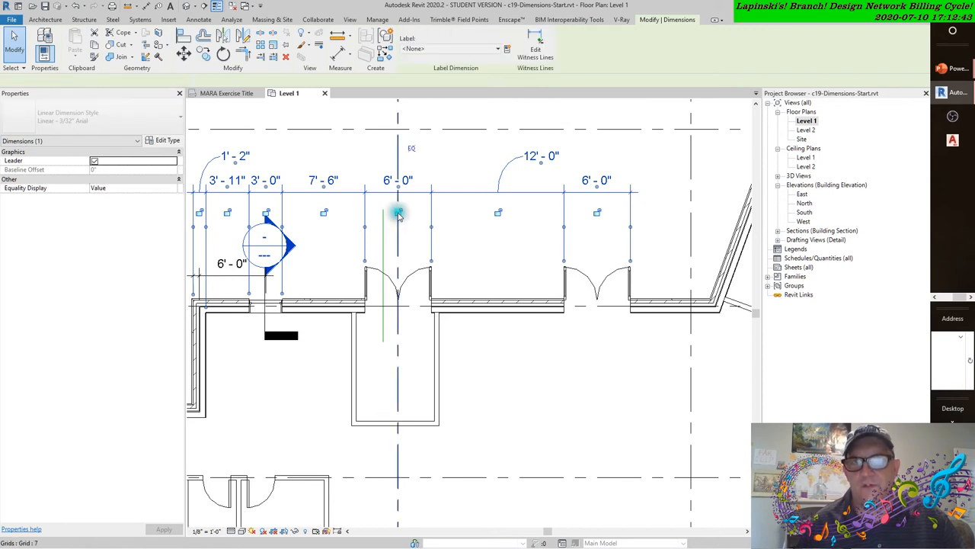
left_click(399, 214)
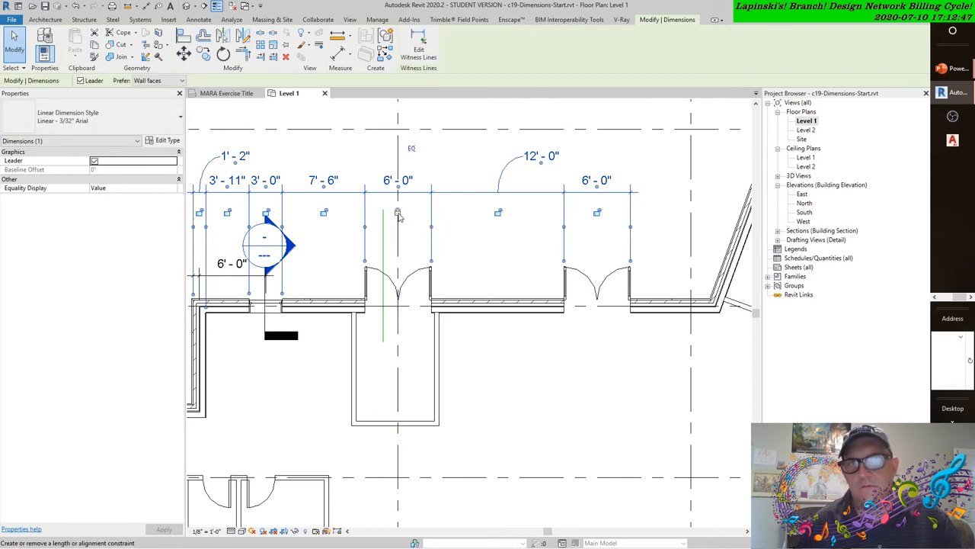
mouse_move(396, 213)
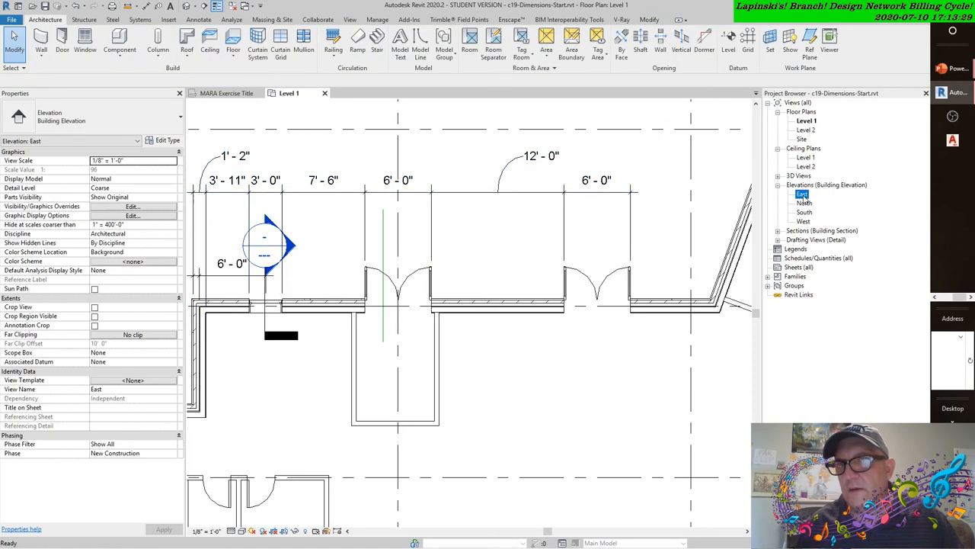
double_click(801, 194)
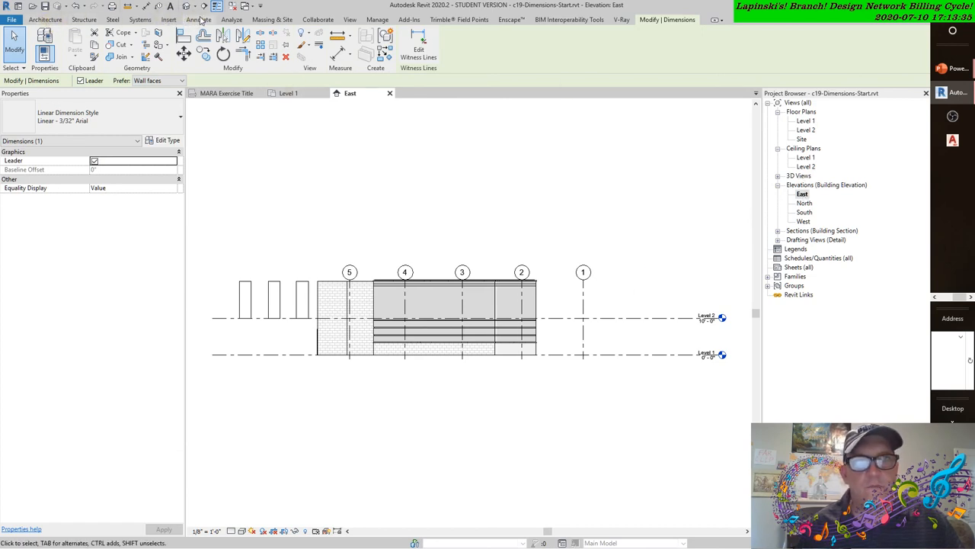
left_click(198, 19)
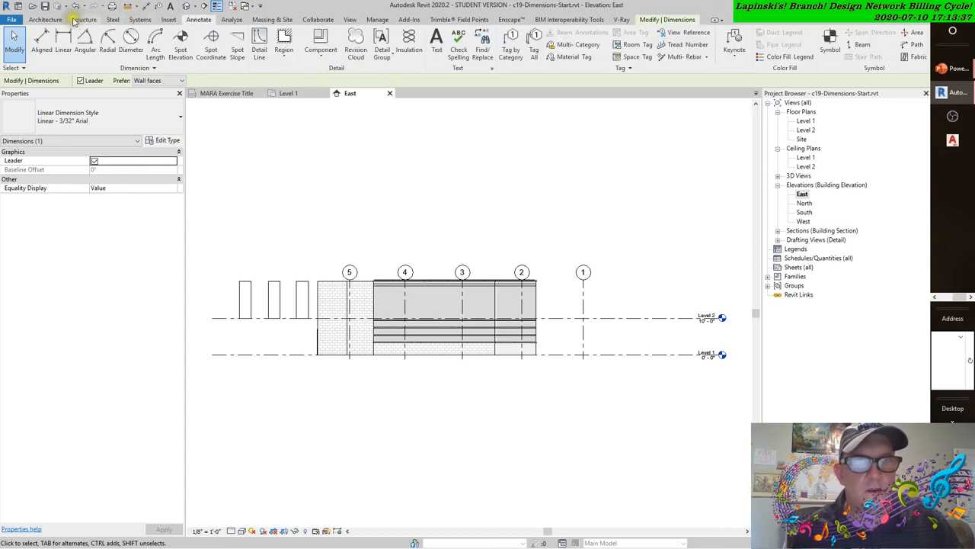
mouse_move(64, 39)
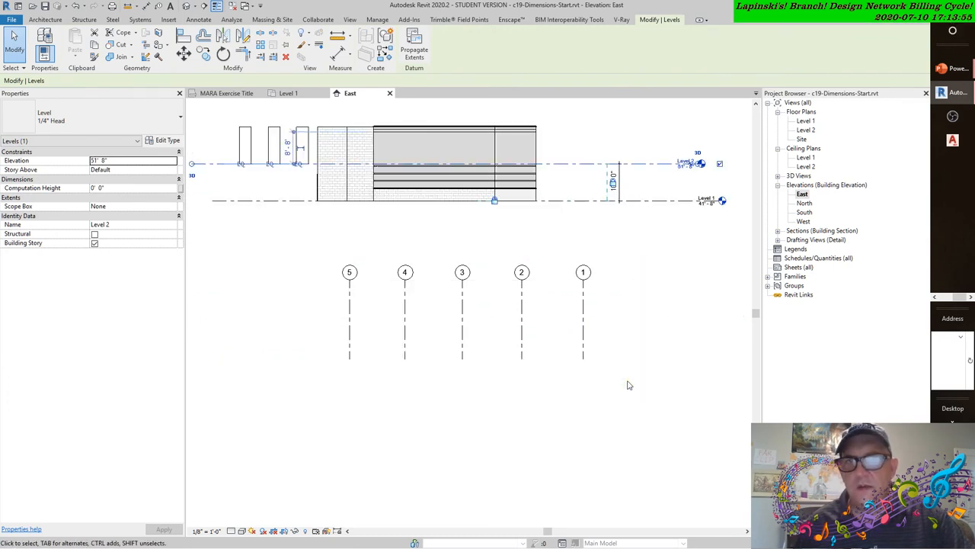
mouse_move(621, 186)
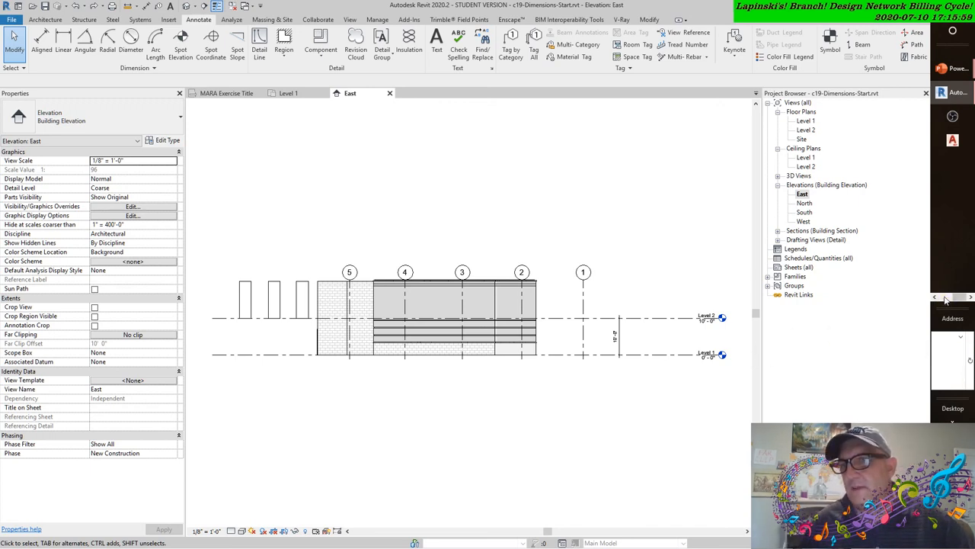
left_click(952, 259)
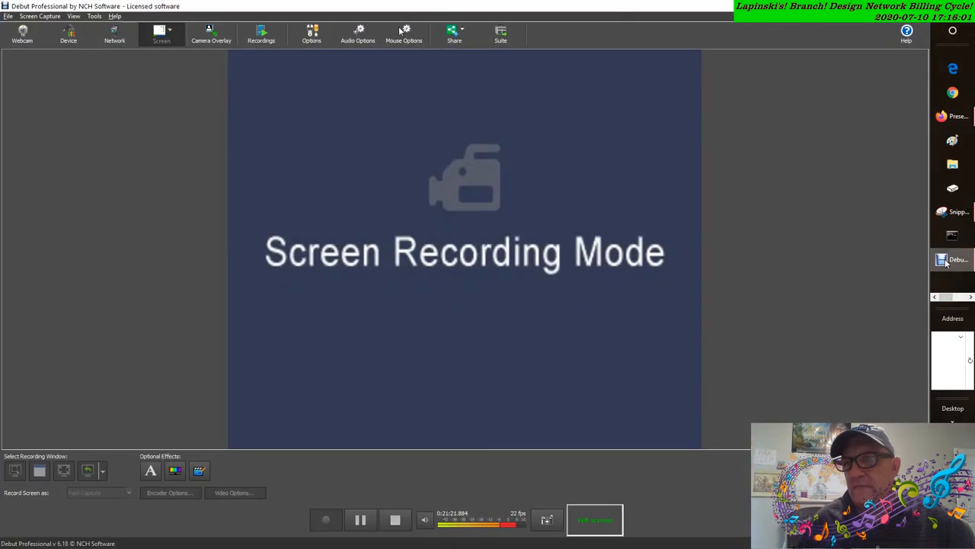